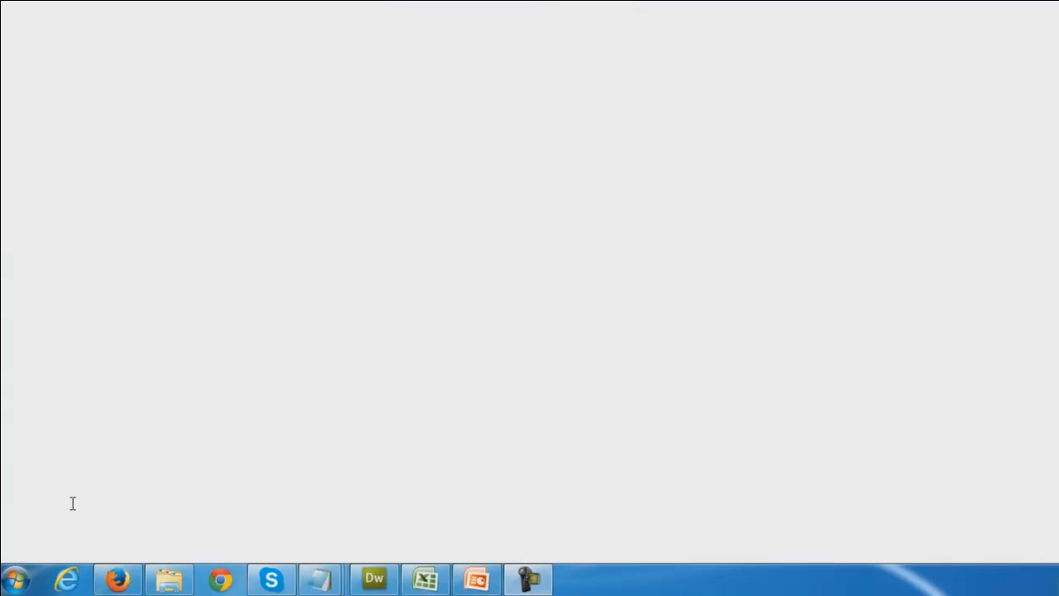
# Search the Start menu for 'restore' to find the system restore options
pyautogui.click(15, 578)
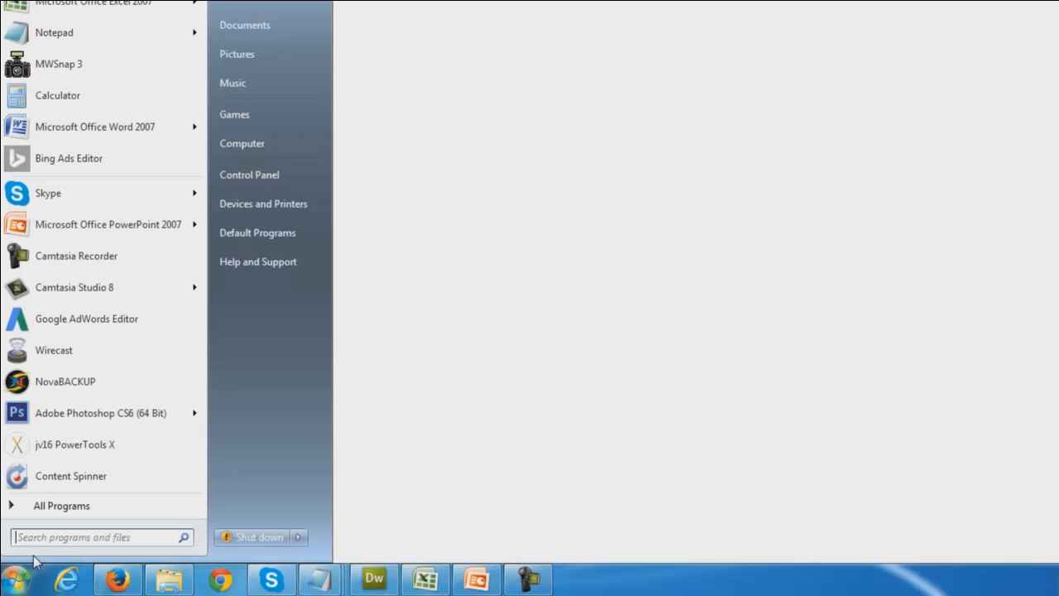
pyautogui.moveTo(48, 546)
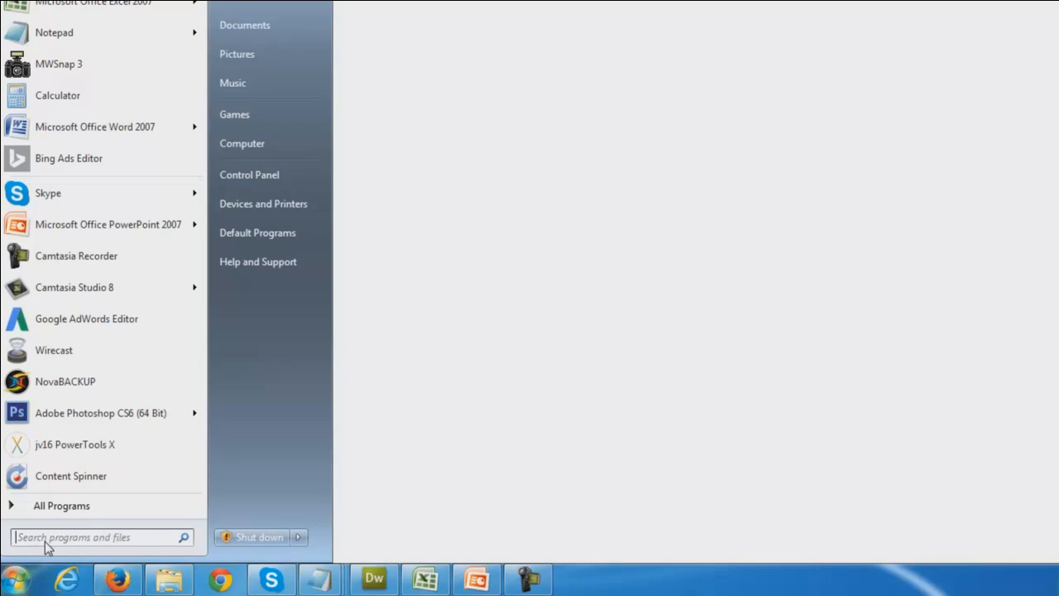
pyautogui.write('restore')
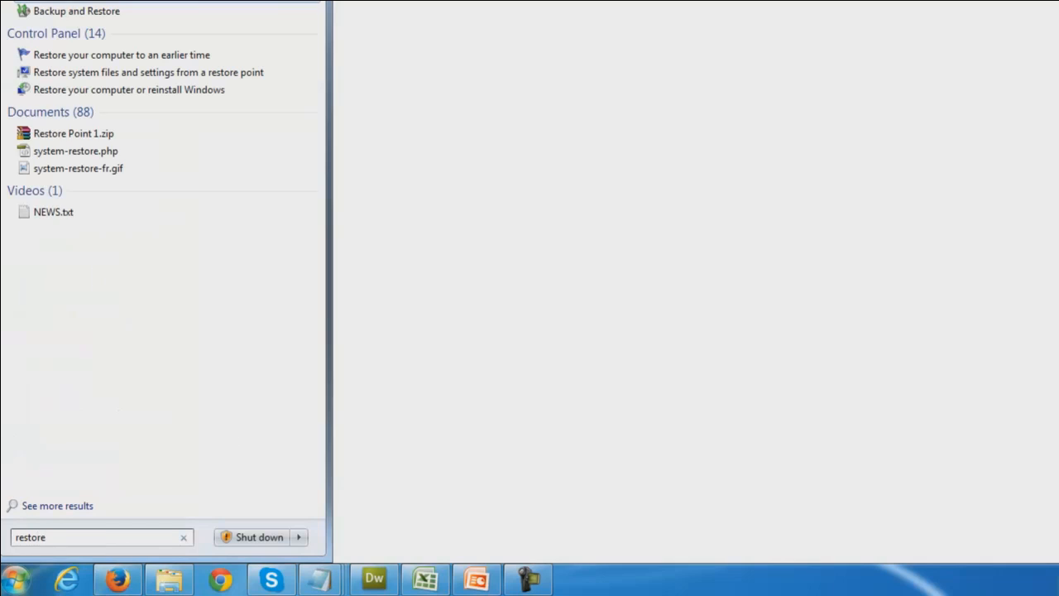
pyautogui.moveTo(76, 10)
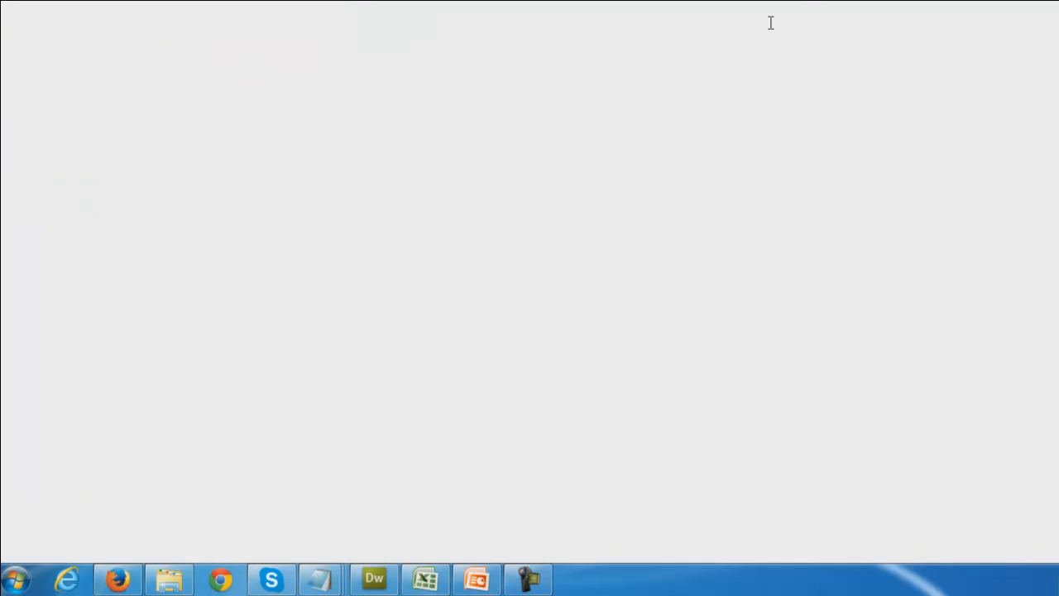
pyautogui.moveTo(1027, 211)
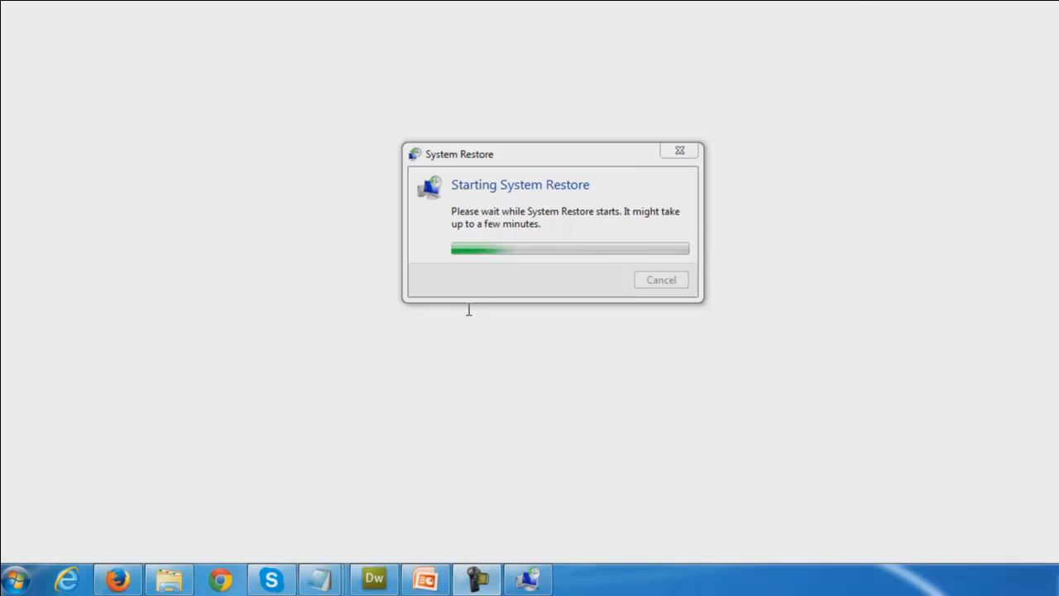
pyautogui.moveTo(823, 237)
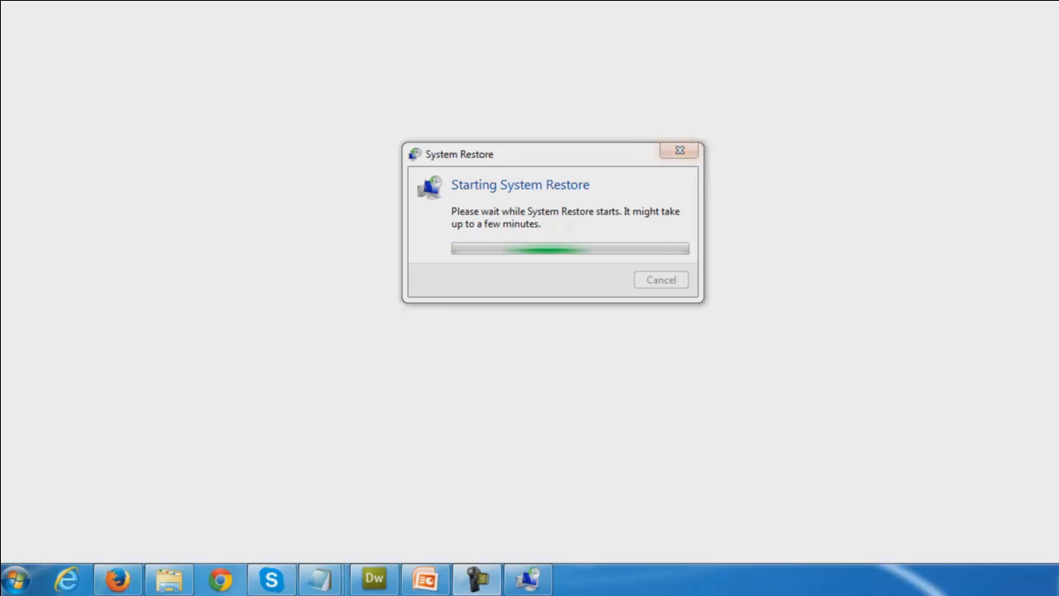
# Abandon the starting System Restore and reopen the Start menu
pyautogui.click(15, 579)
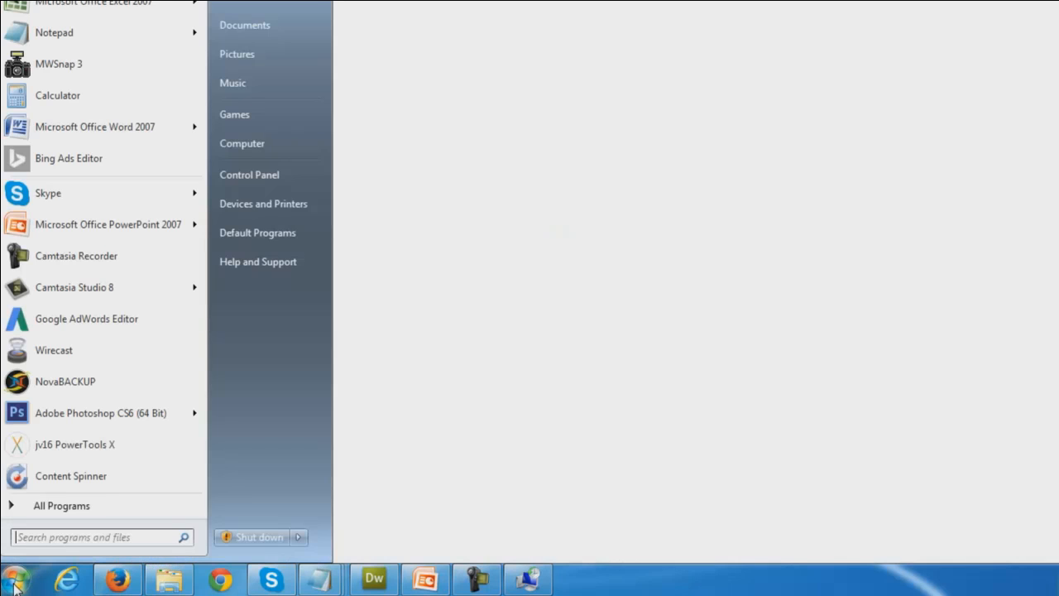
# Filter Control Panel's Programs and Features list by 'office' to show the Office entries
pyautogui.click(249, 174)
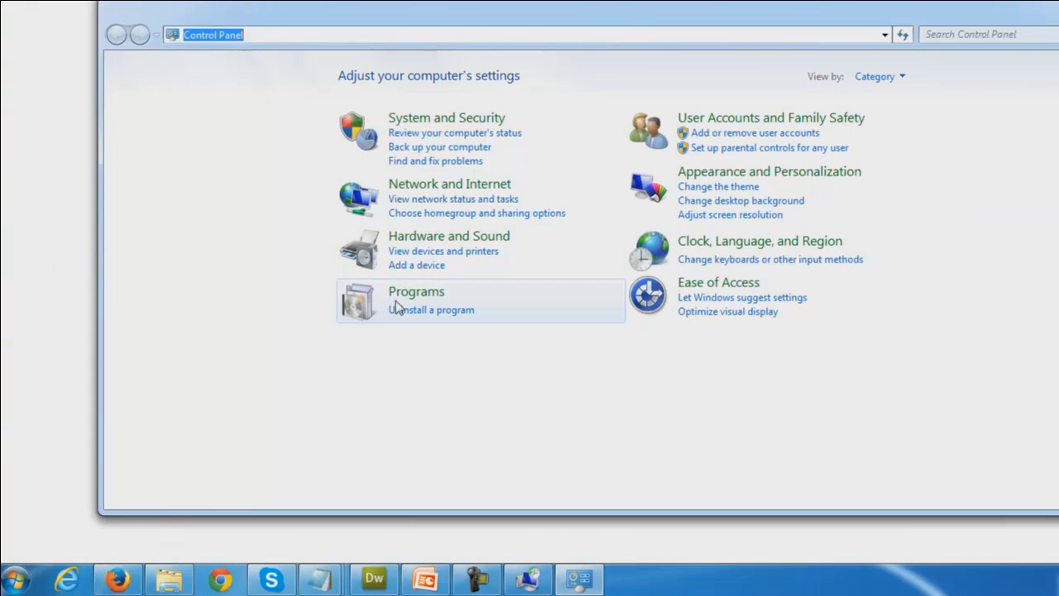
pyautogui.click(431, 309)
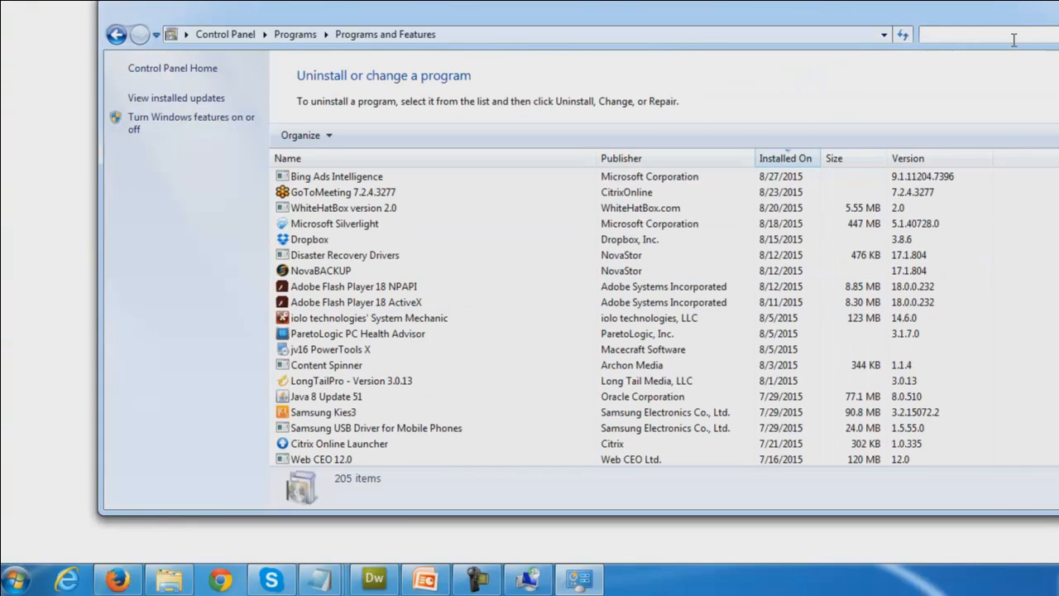
pyautogui.write('office')
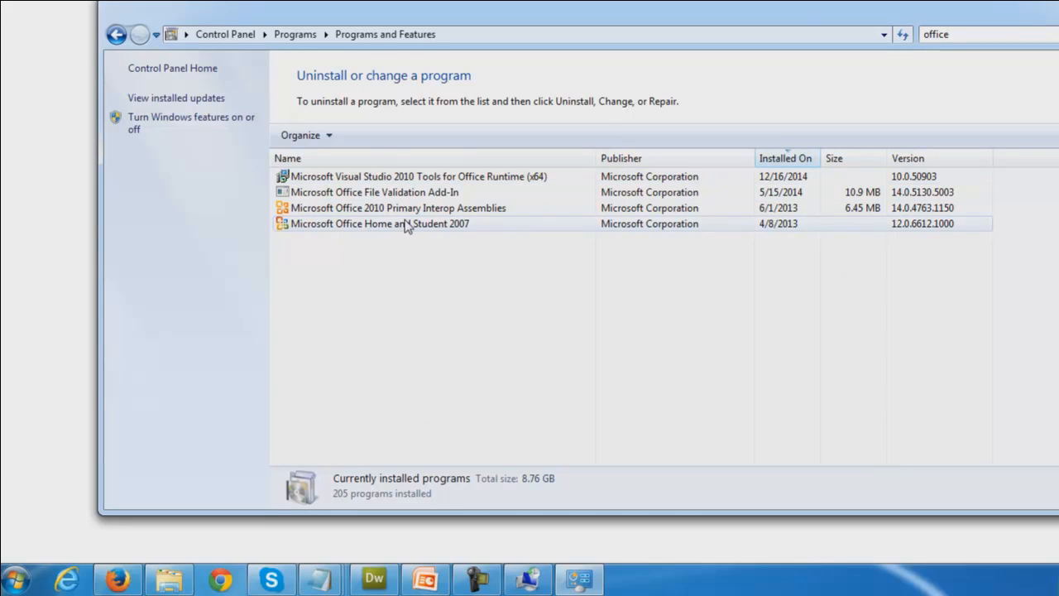
# Select Microsoft Office Home and Student 2007 and choose Repair in Setup
pyautogui.click(380, 223)
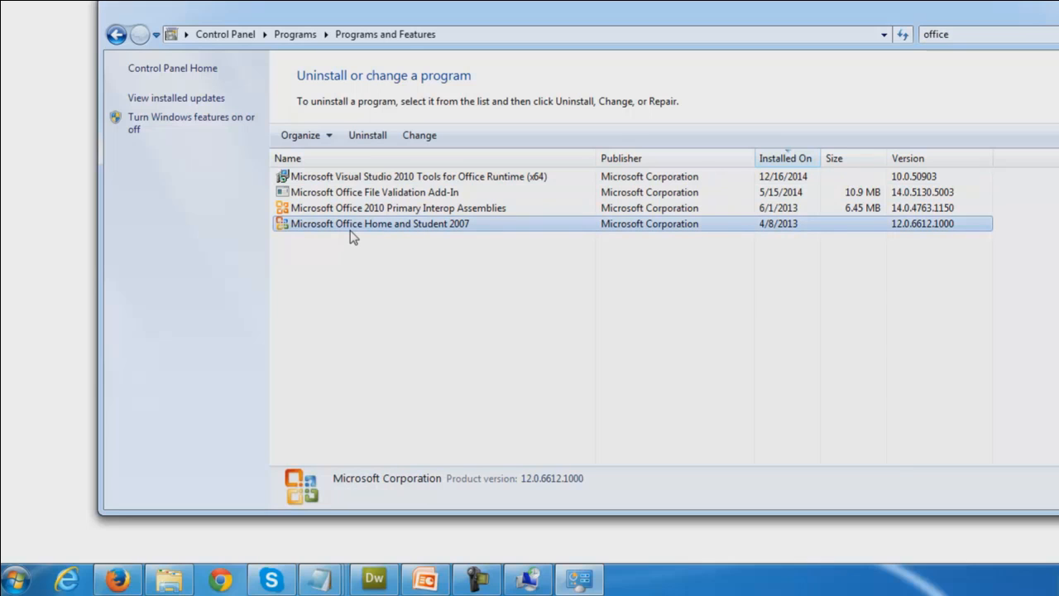
pyautogui.moveTo(372, 242)
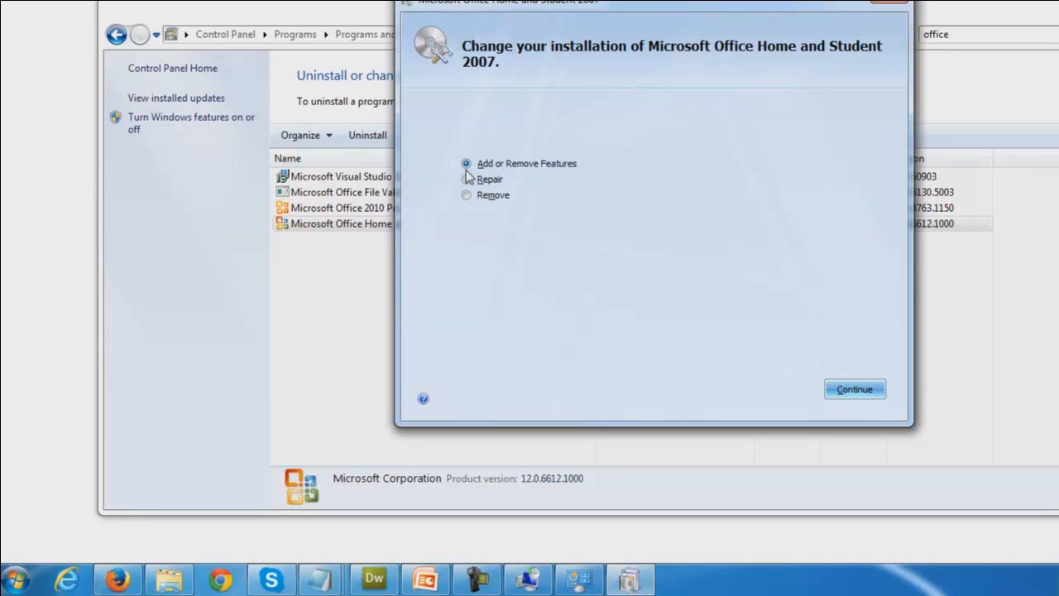
pyautogui.moveTo(469, 194)
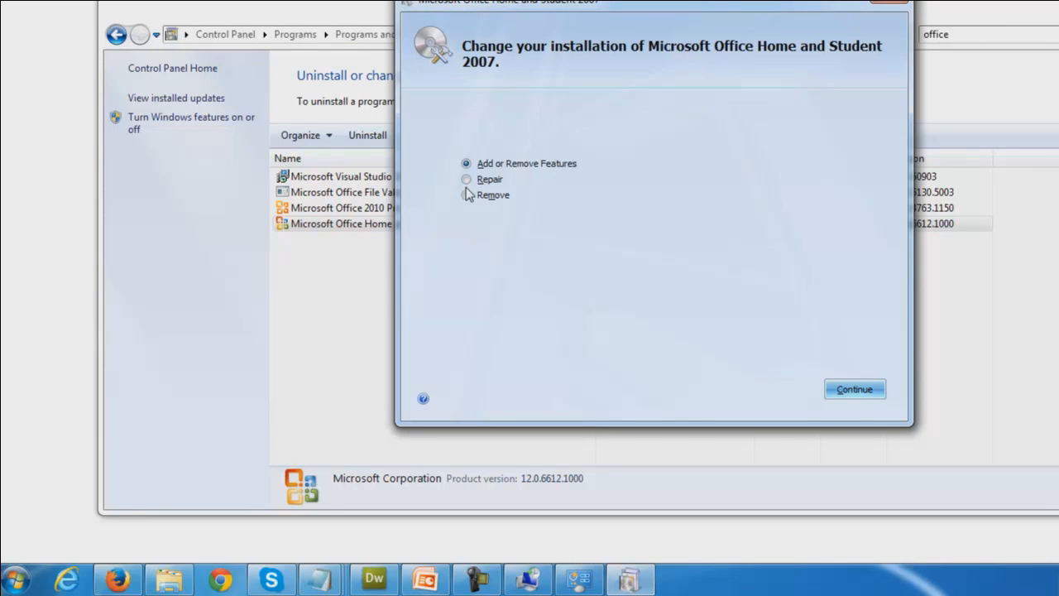
pyautogui.click(467, 179)
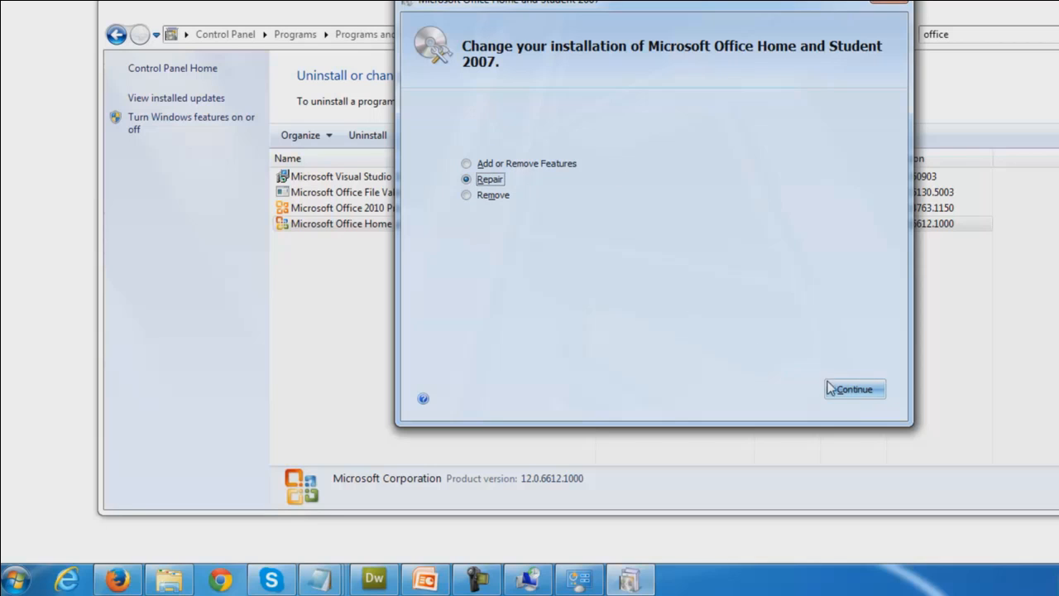
# Continue to start repairing Office Home and Student 2007
pyautogui.click(853, 389)
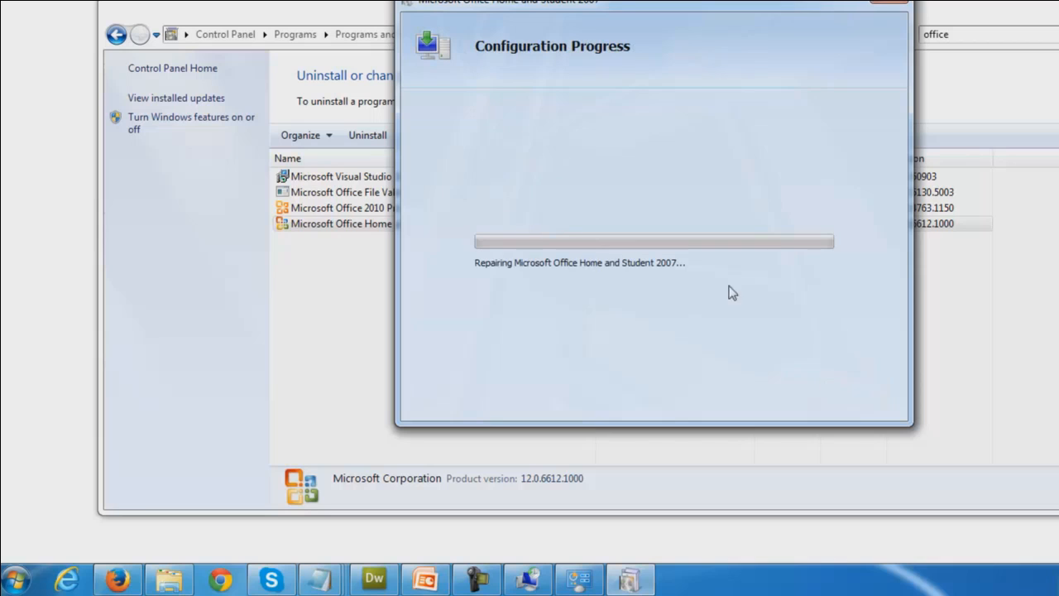
pyautogui.moveTo(562, 138)
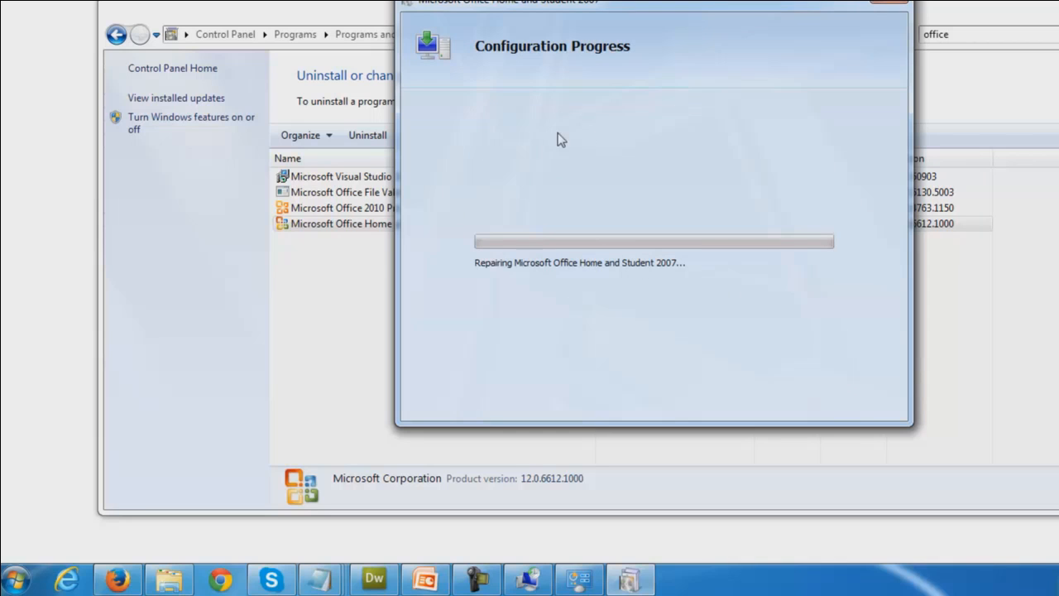
pyautogui.moveTo(540, 312)
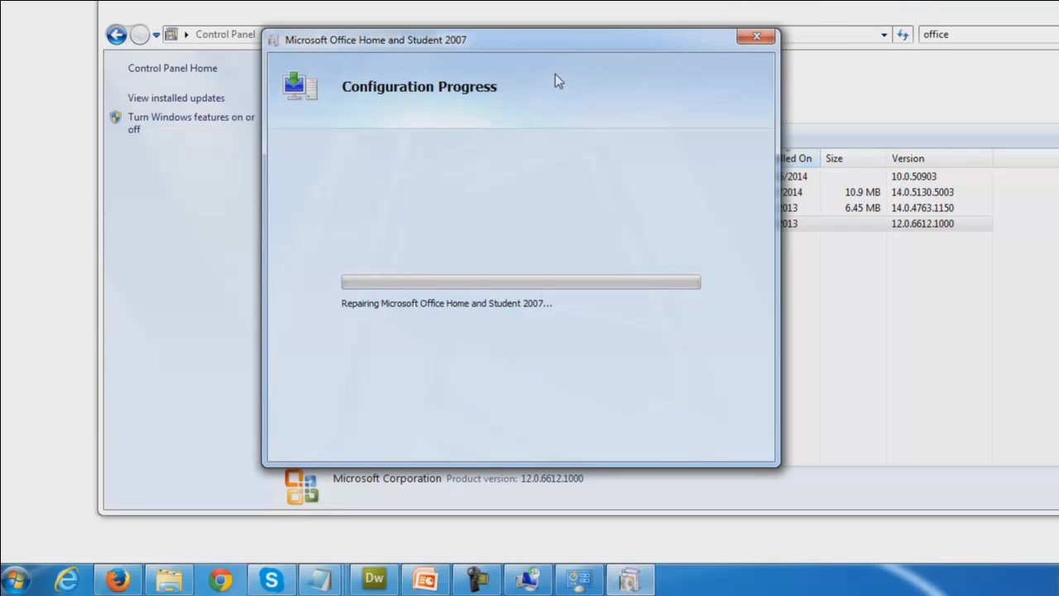
pyautogui.moveTo(422, 227)
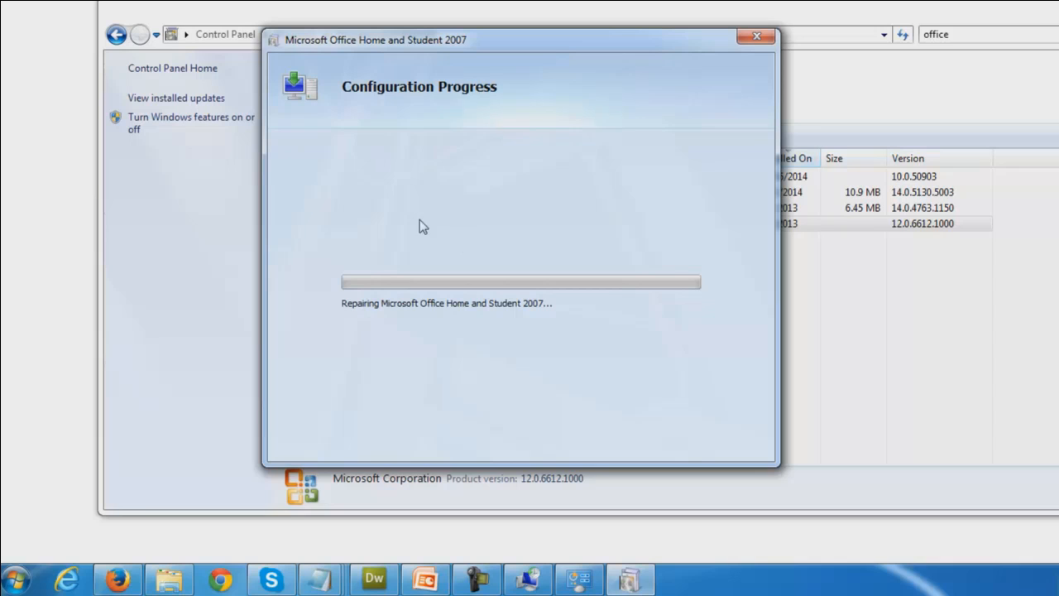
pyautogui.moveTo(576, 420)
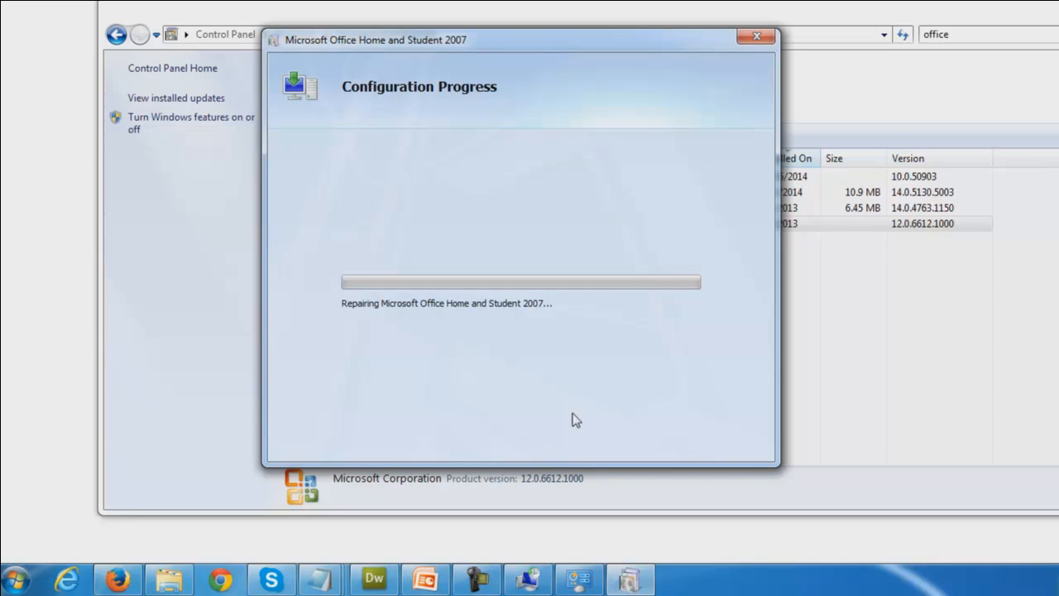
pyautogui.moveTo(405, 78)
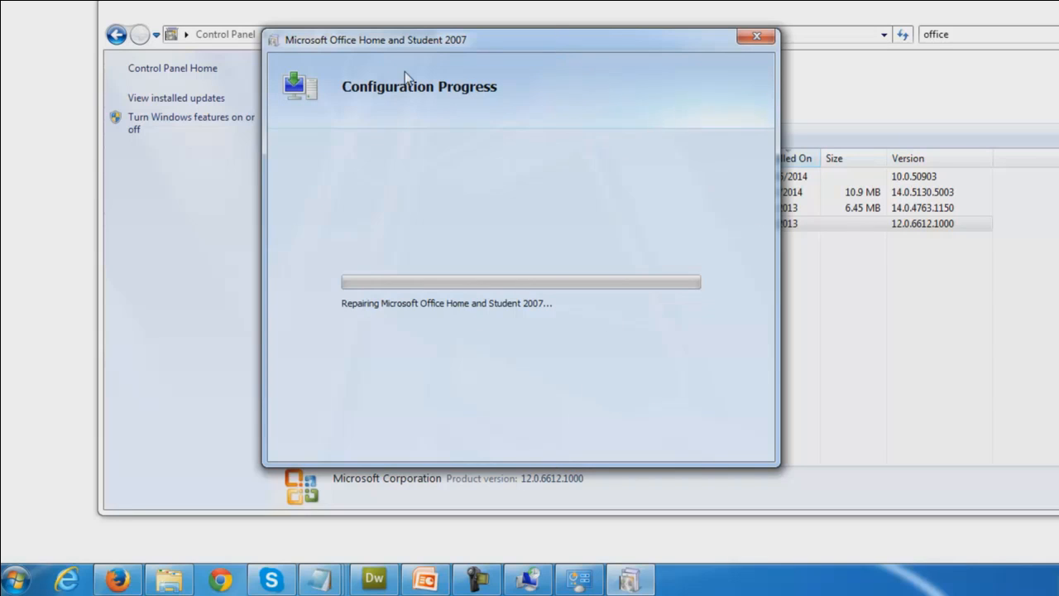
pyautogui.moveTo(693, 292)
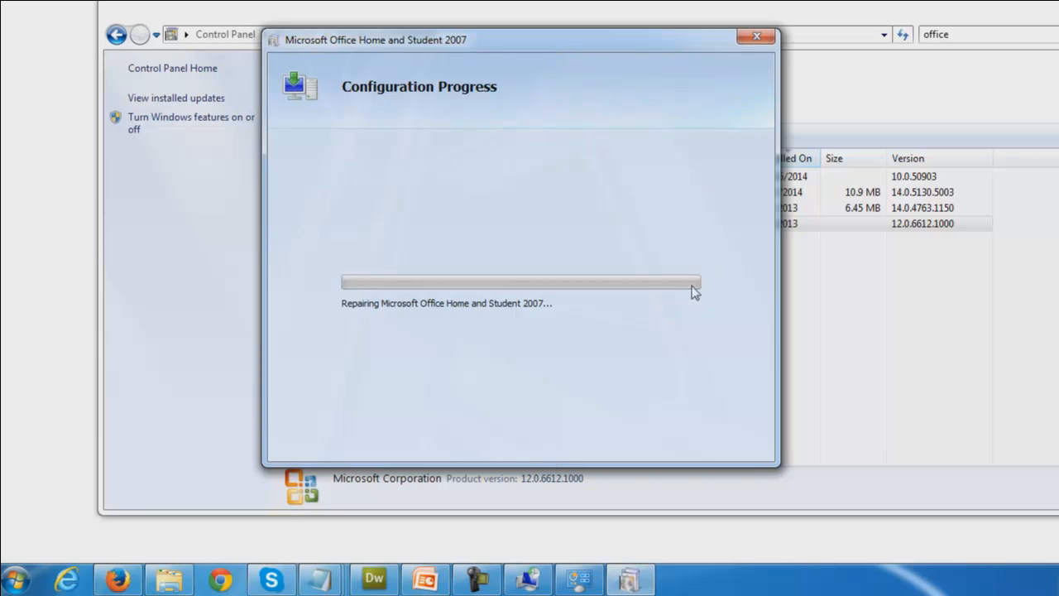
pyautogui.moveTo(529, 347)
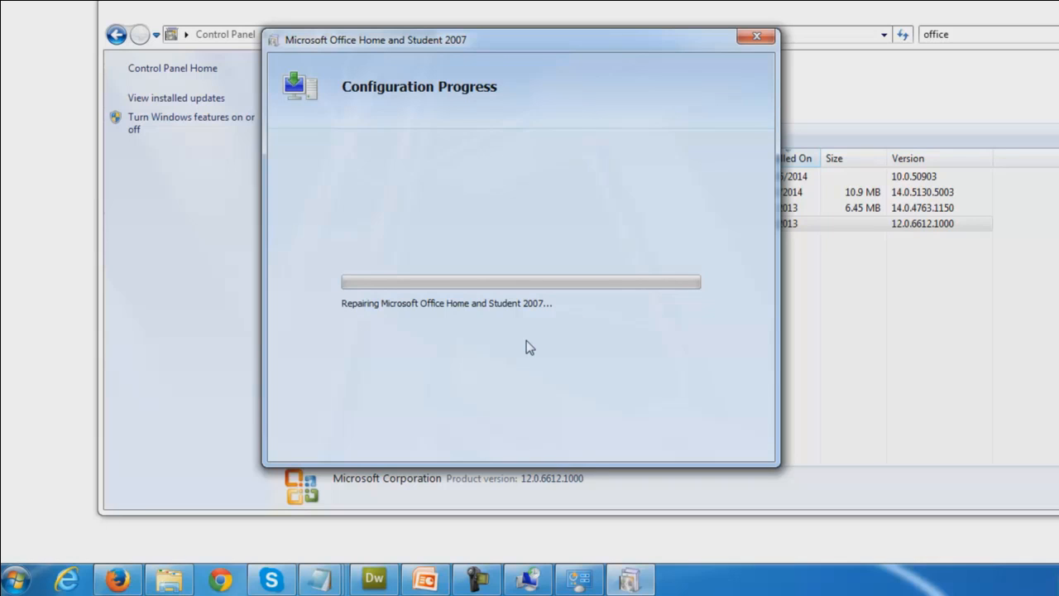
pyautogui.moveTo(233, 283)
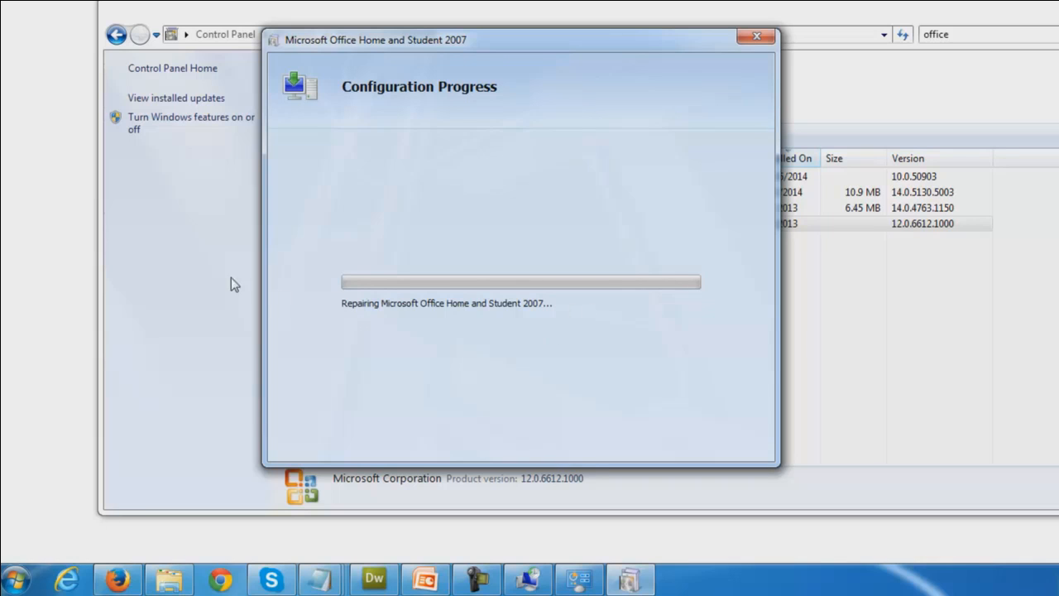
pyautogui.moveTo(453, 257)
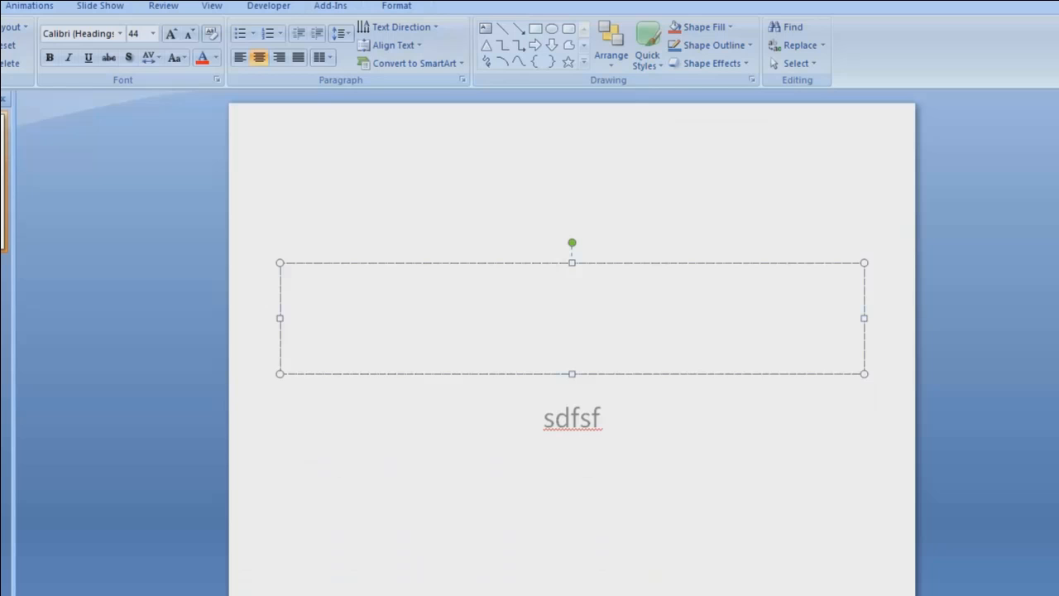
pyautogui.moveTo(643, 200)
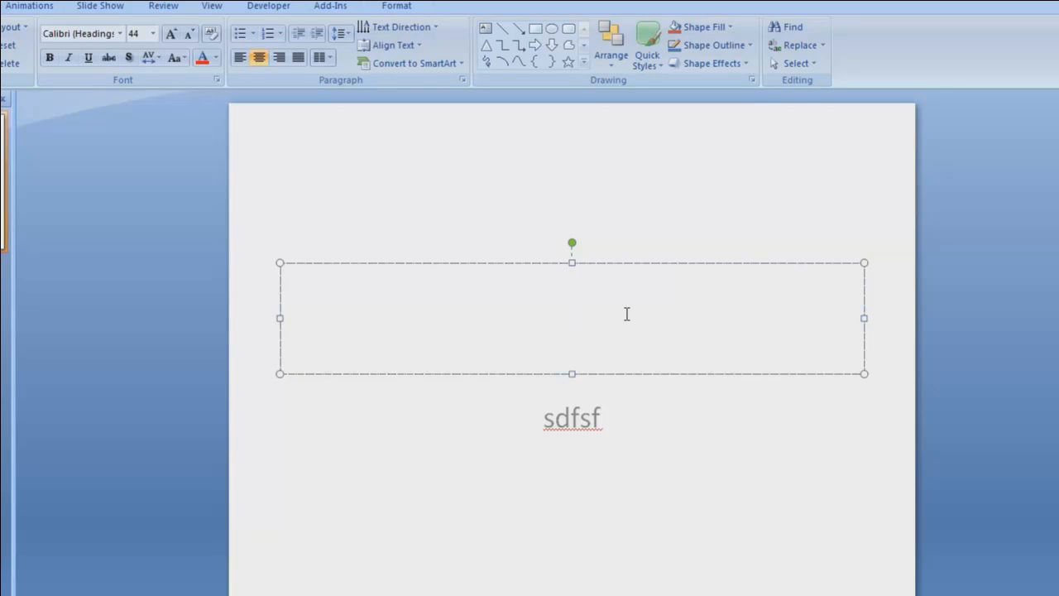
# Type 'sdfsdf' into the PowerPoint slide's title placeholder
pyautogui.write('sdfsdf')
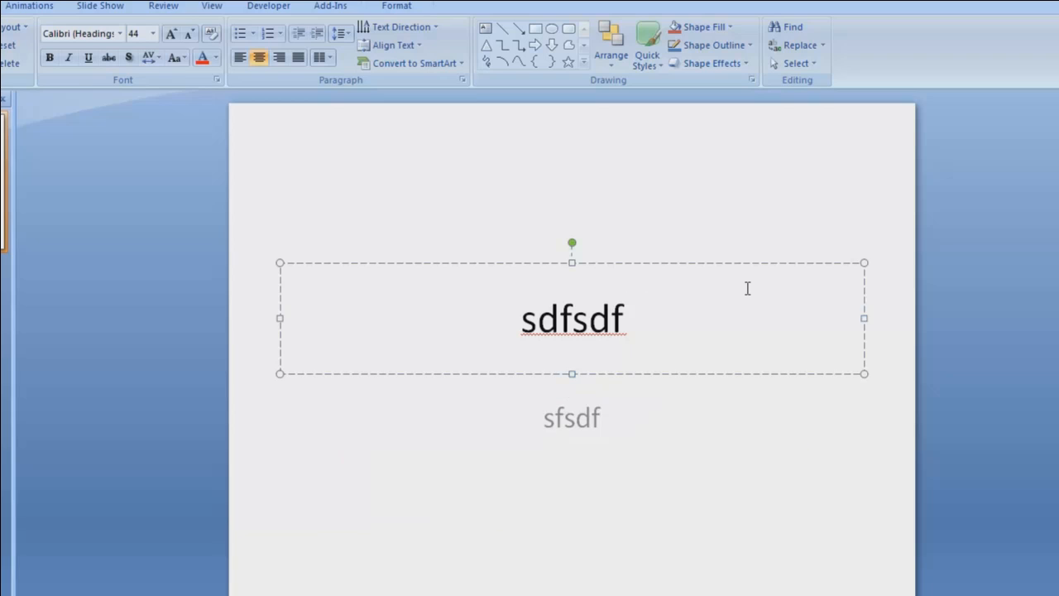
pyautogui.click(611, 319)
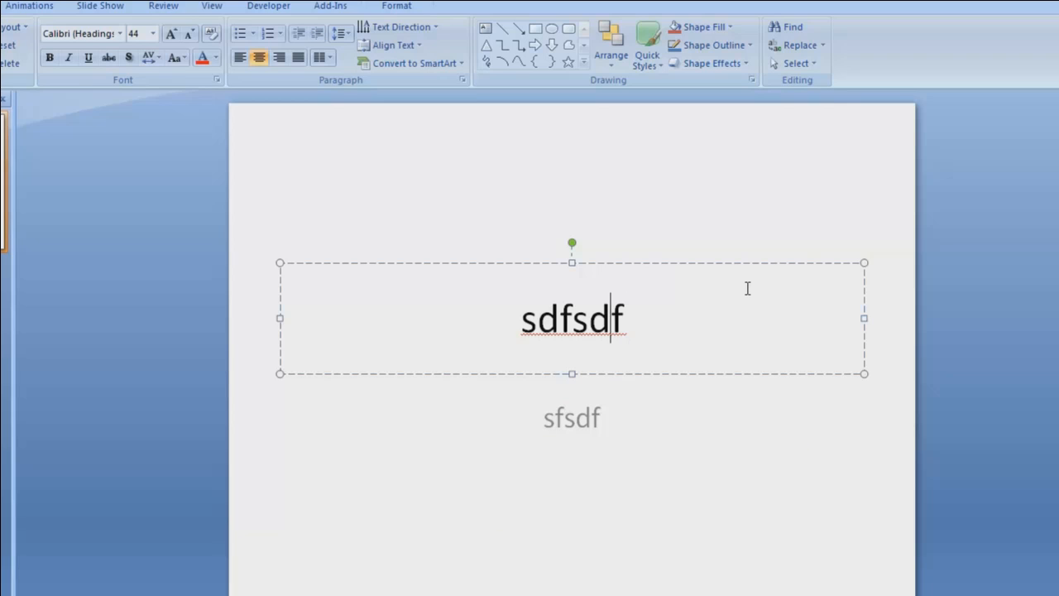
pyautogui.moveTo(734, 300)
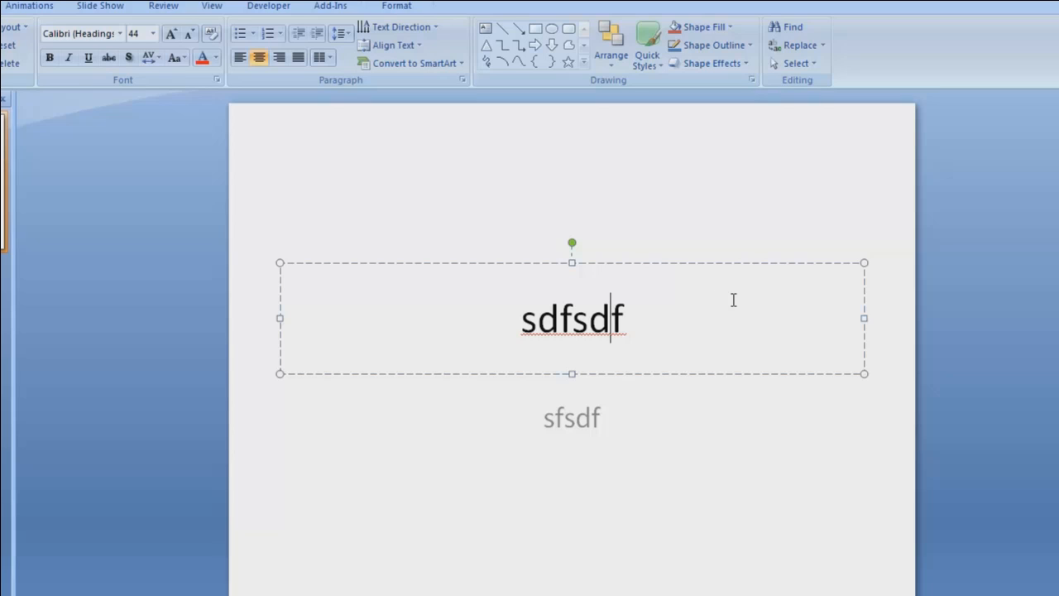
pyautogui.moveTo(685, 354)
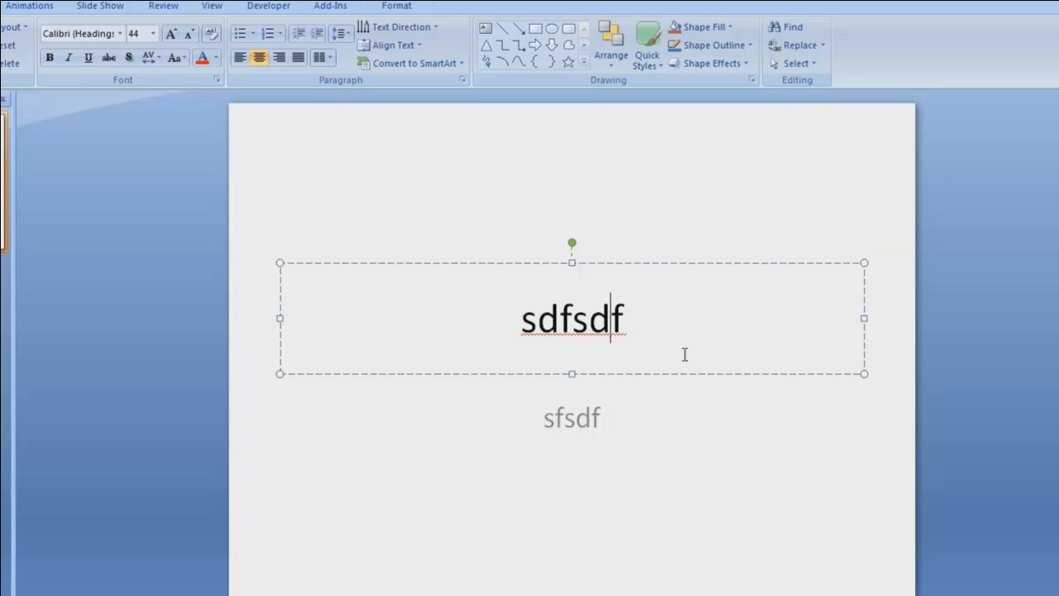